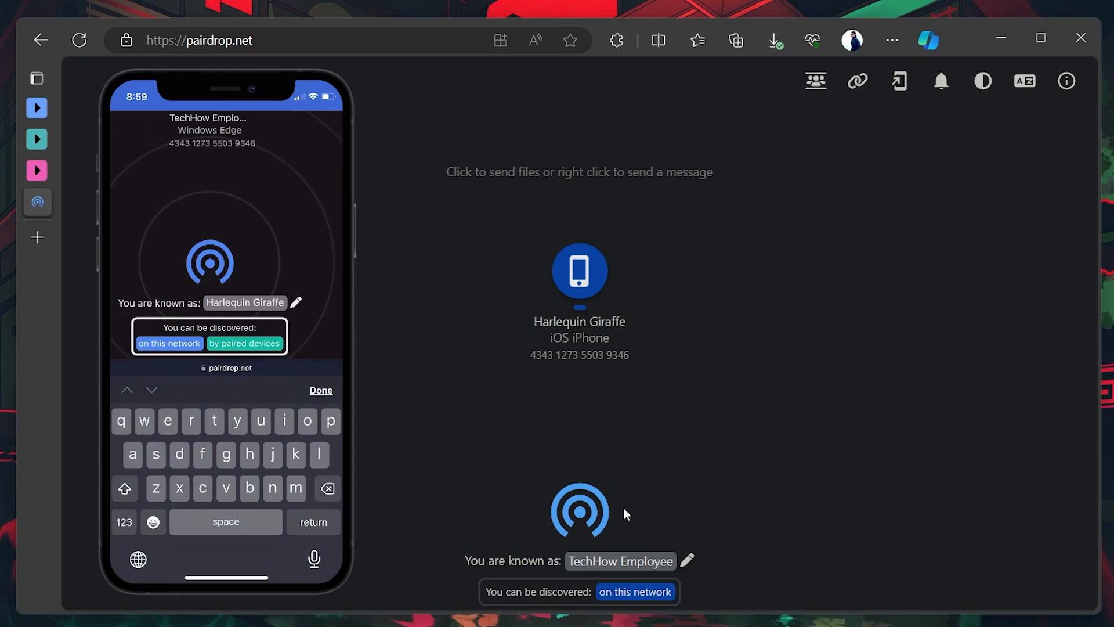
Select the PC's display name 'TechHow Employee' and start permanent device pairing.
double_click(619, 560)
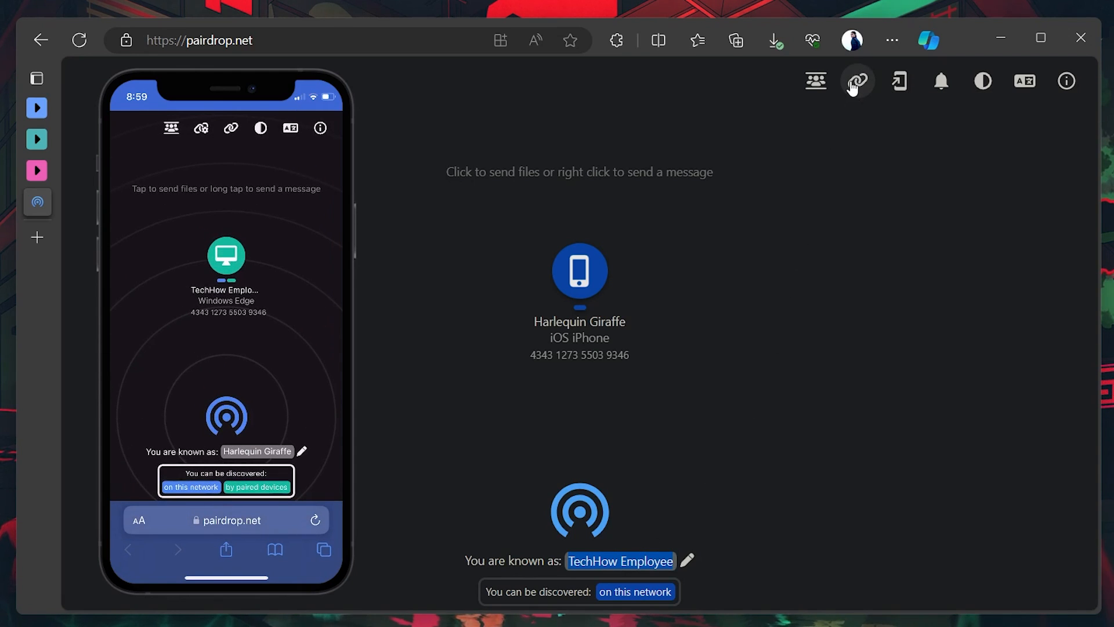
click(858, 80)
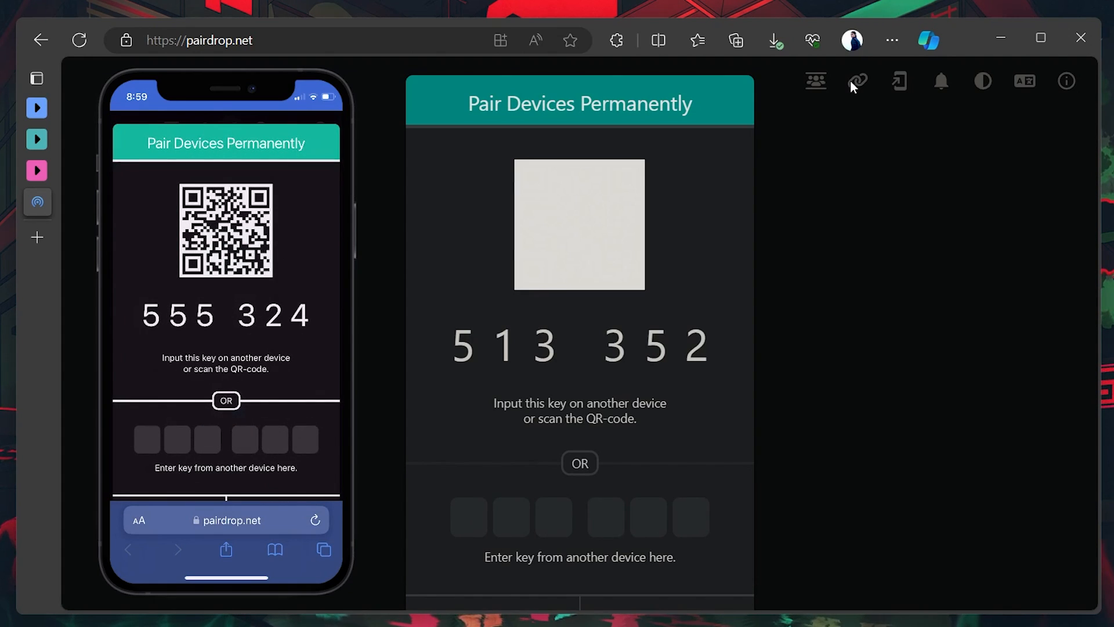
Focus the PC's pairing-key entry boxes while both devices show their six-digit keys.
click(468, 517)
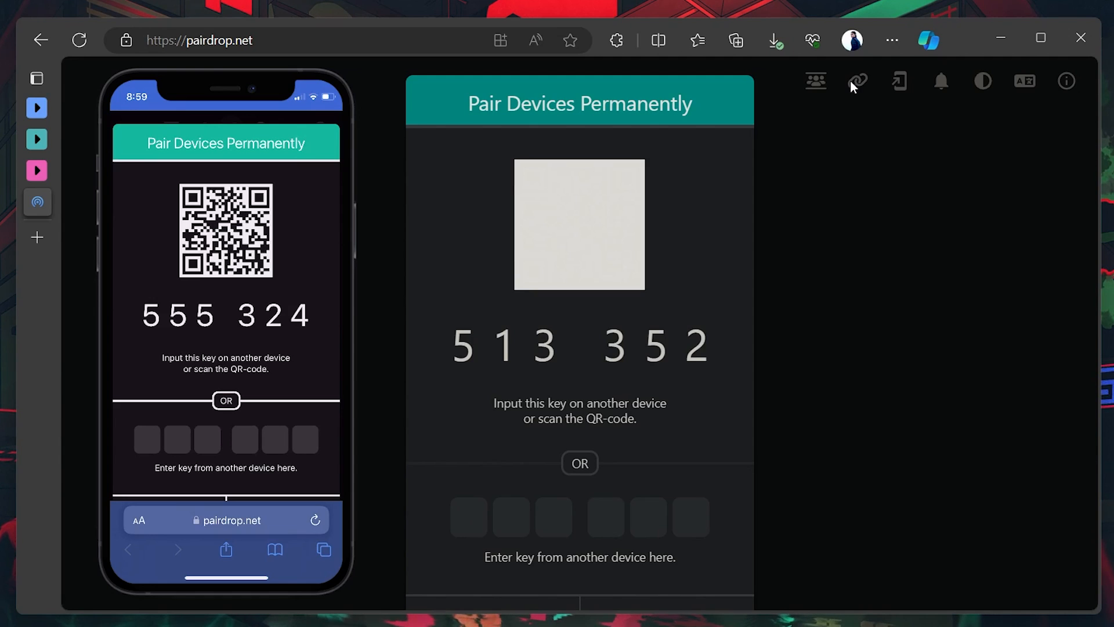
text(555)
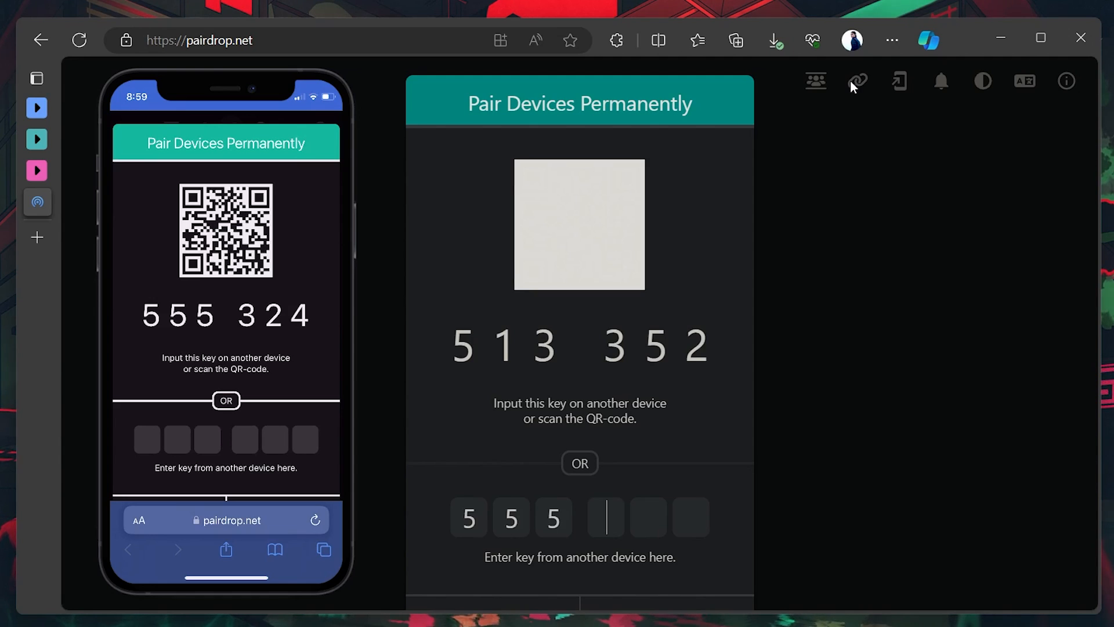
text(324)
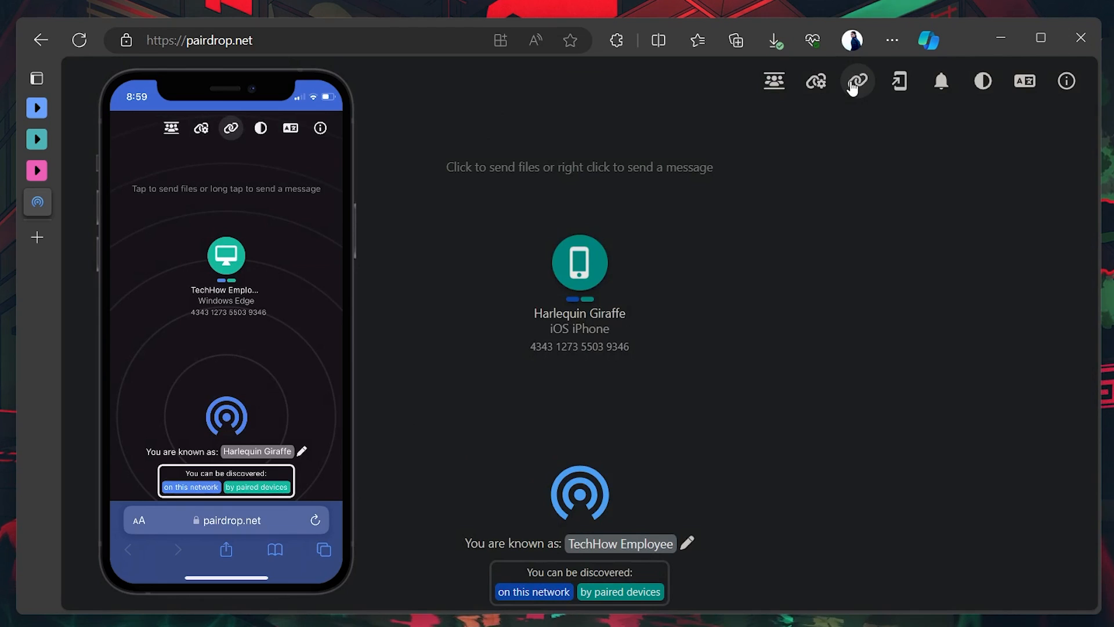
mouse_move(845, 92)
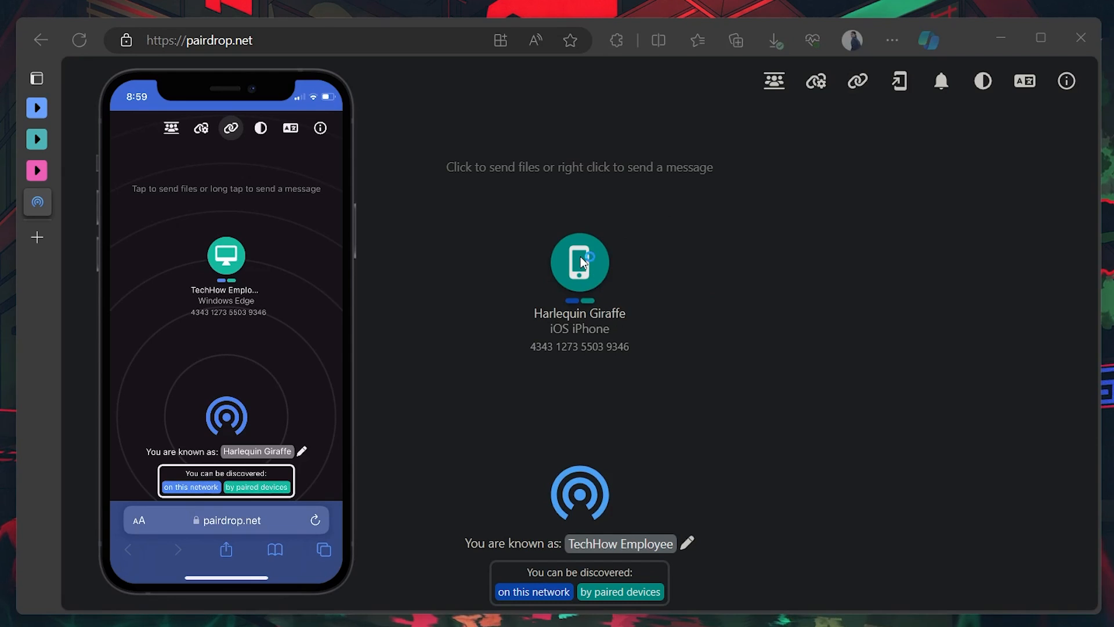
Pick a screenshot for the Harlequin Giraffe iPhone and send it.
click(579, 262)
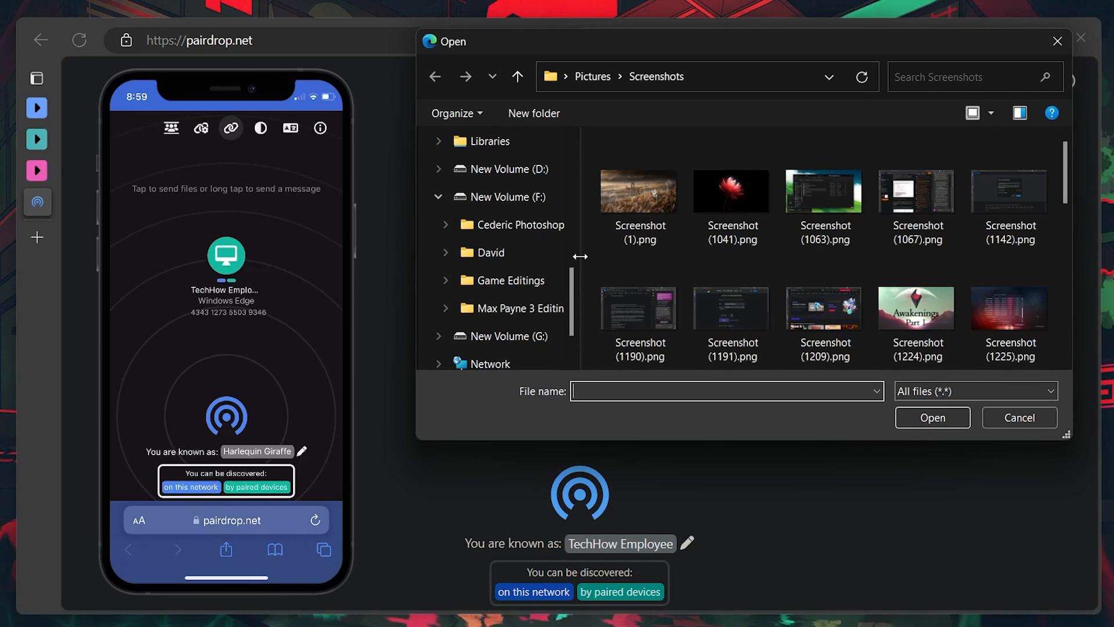
click(1017, 417)
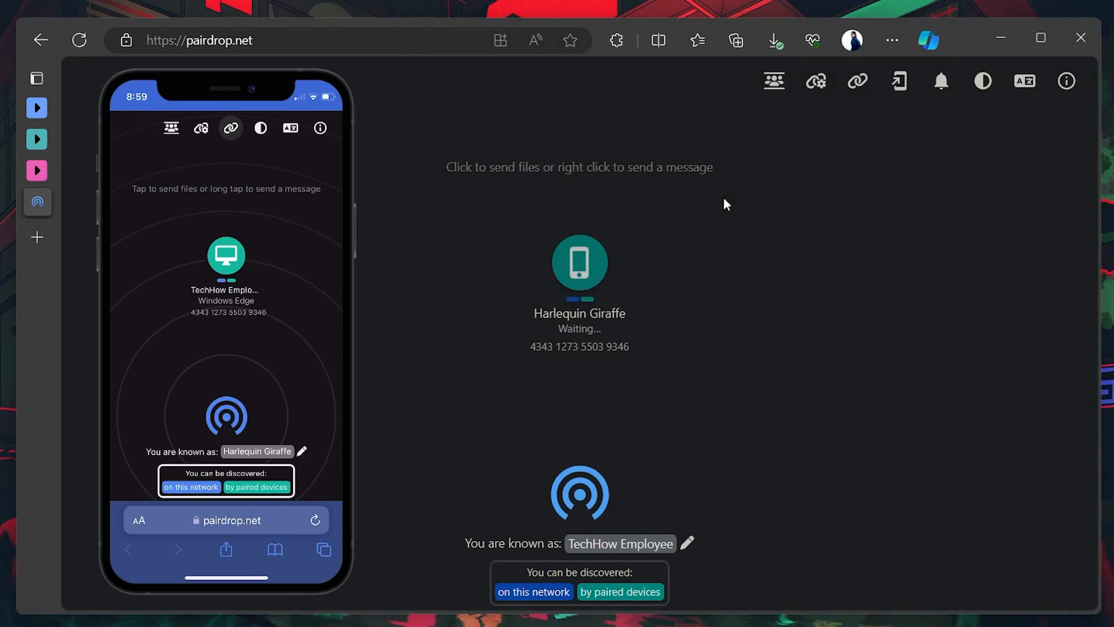
Accept the incoming screenshot so both devices show Transferring.
click(578, 263)
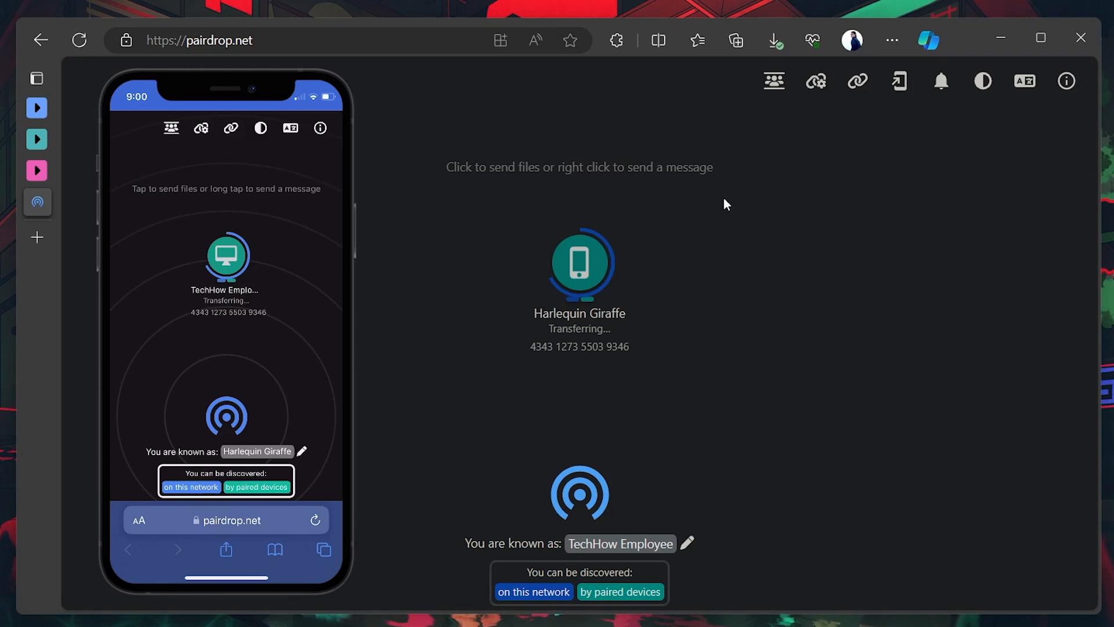
mouse_move(583, 386)
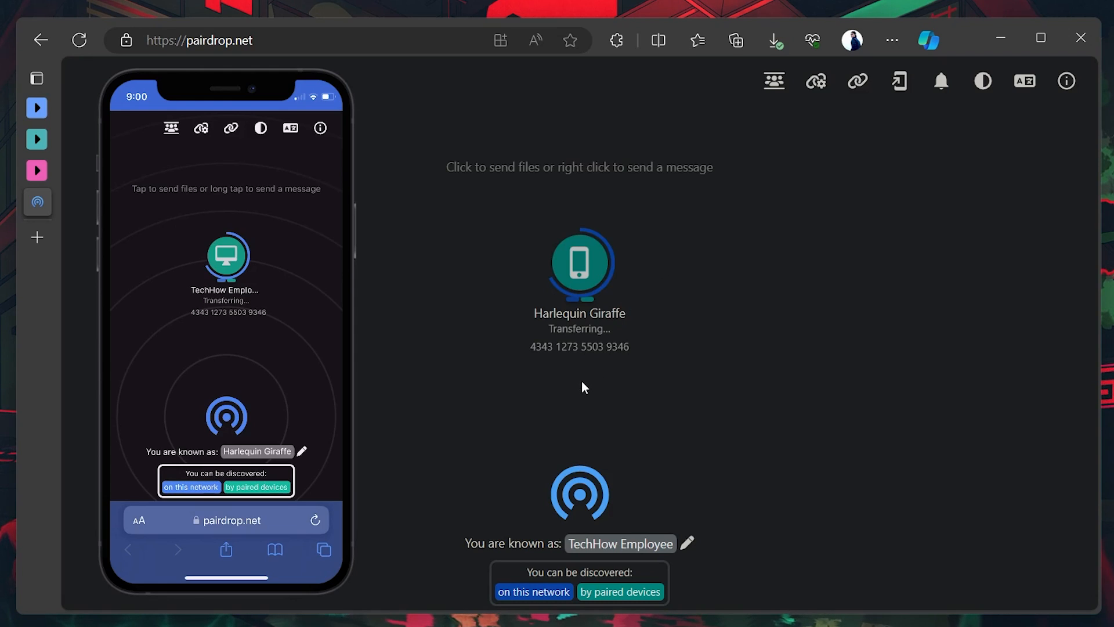